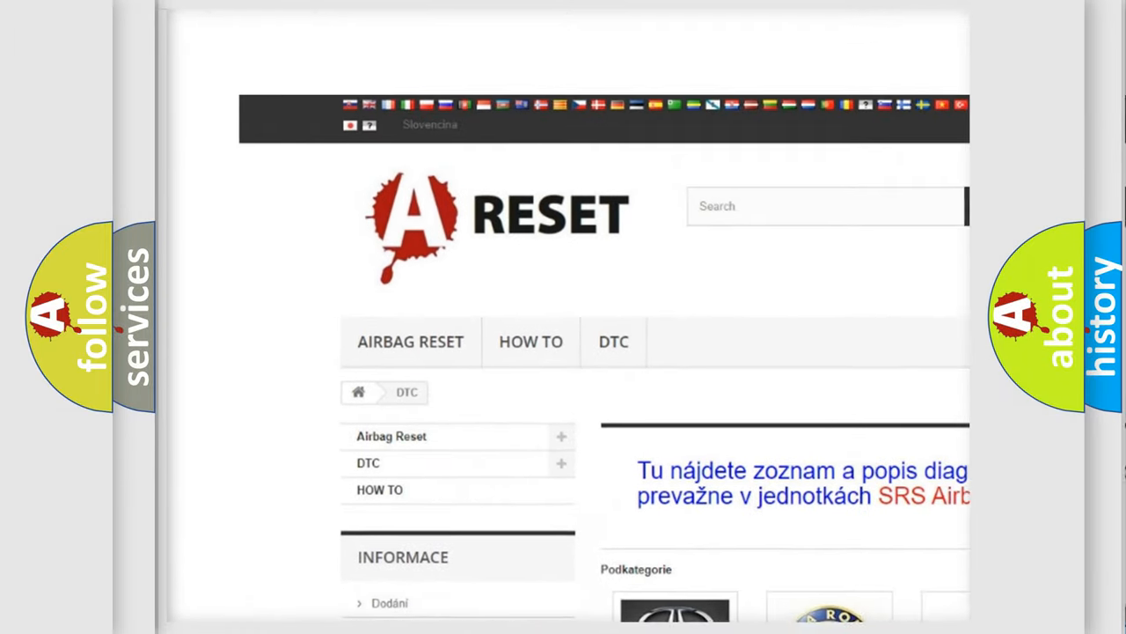
- Choose JEEP DTC from the makes grid and scroll its list to the B11 codes
{"action": "scroll", "scroll_direction": "up", "scroll_amount": 3}
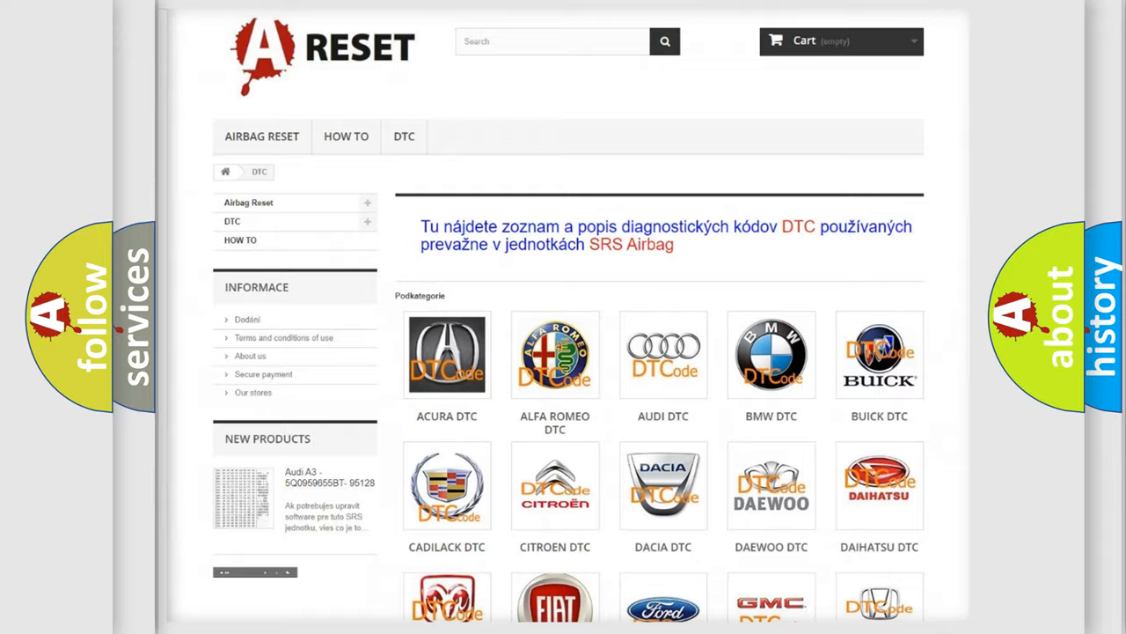
{"action": "scroll", "scroll_direction": "down", "scroll_amount": 3}
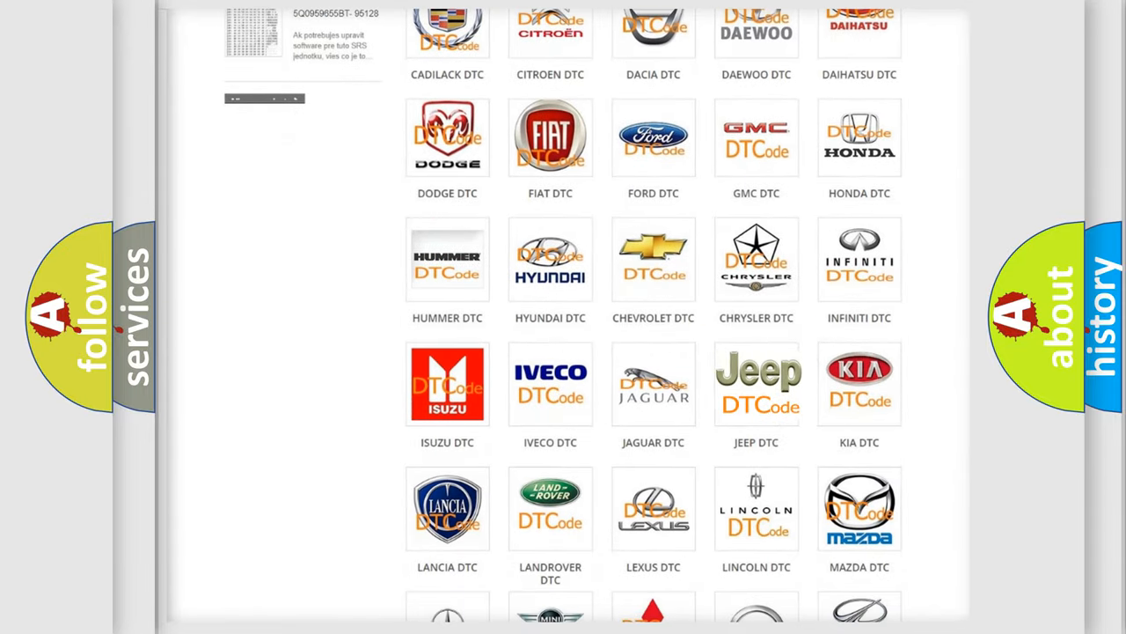
{"action": "left_click", "coordinate": [756, 383]}
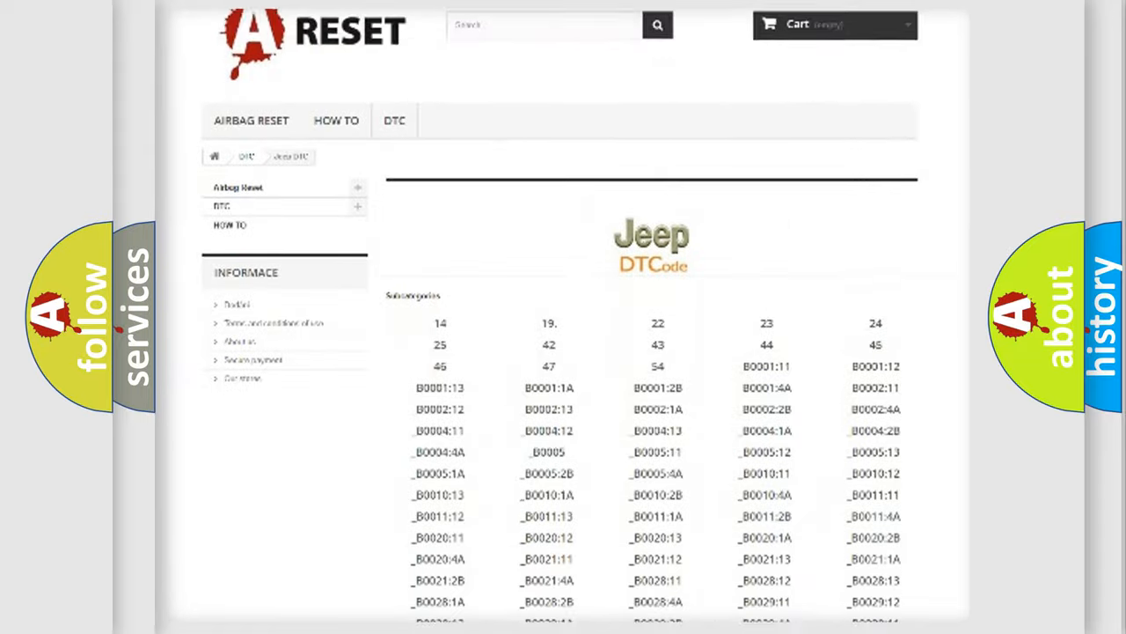
{"action": "scroll", "scroll_direction": "down", "scroll_amount": 3}
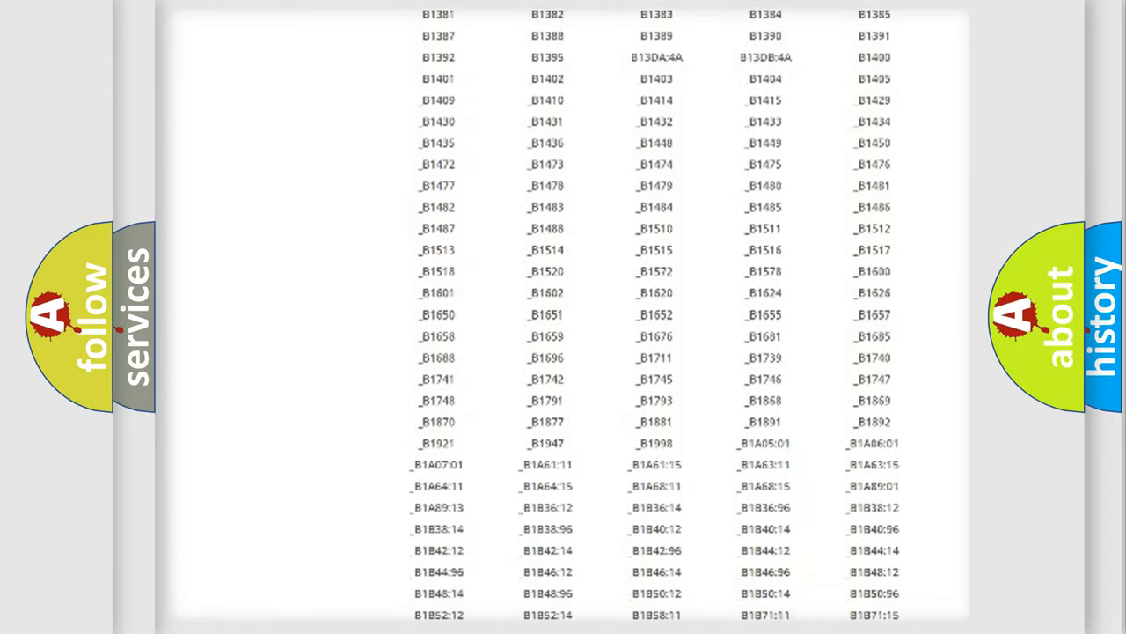
{"action": "scroll", "scroll_direction": "up", "scroll_amount": 3}
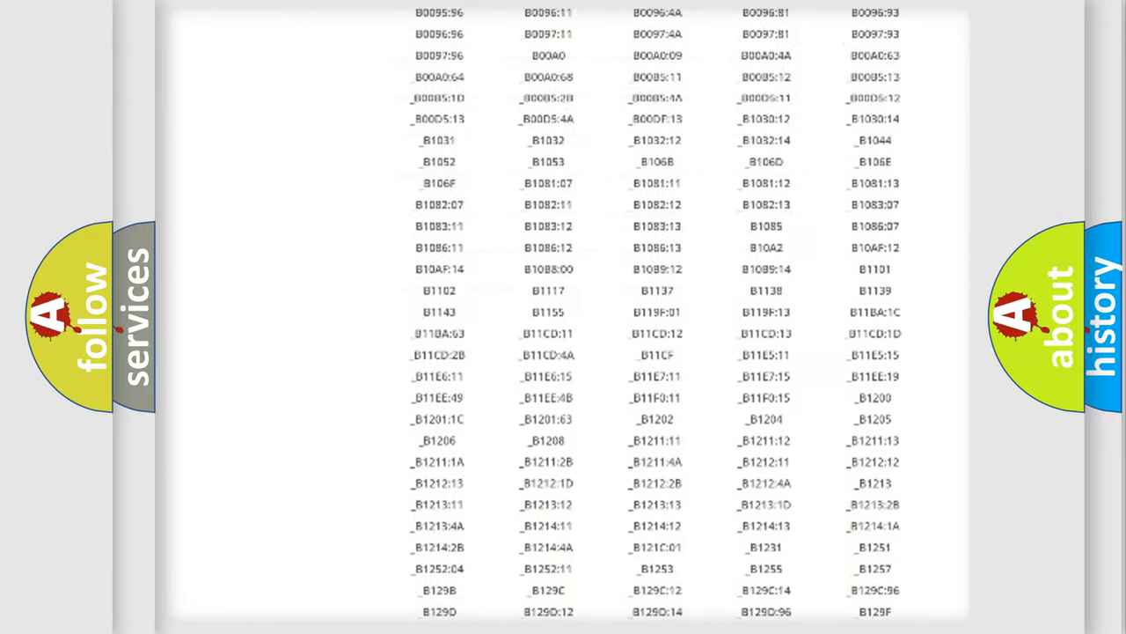
{"action": "scroll", "scroll_direction": "up", "scroll_amount": 3}
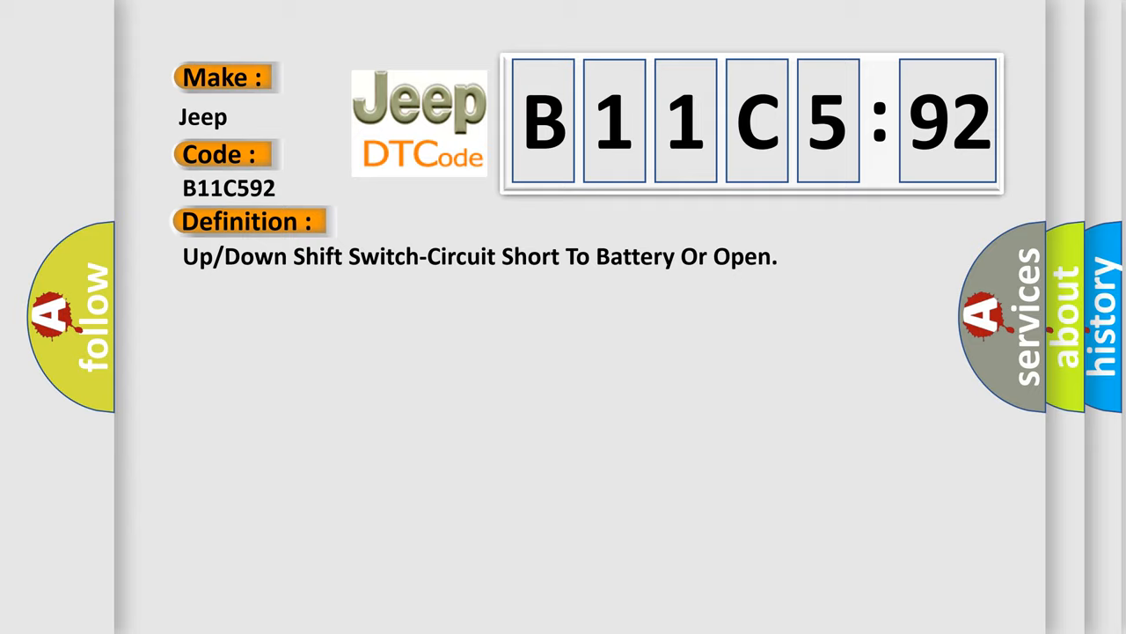
- Advance to the Description slide for B11C5:92 explaining the paddle shifter switches
{"action": "left_click", "coordinate": [457, 221]}
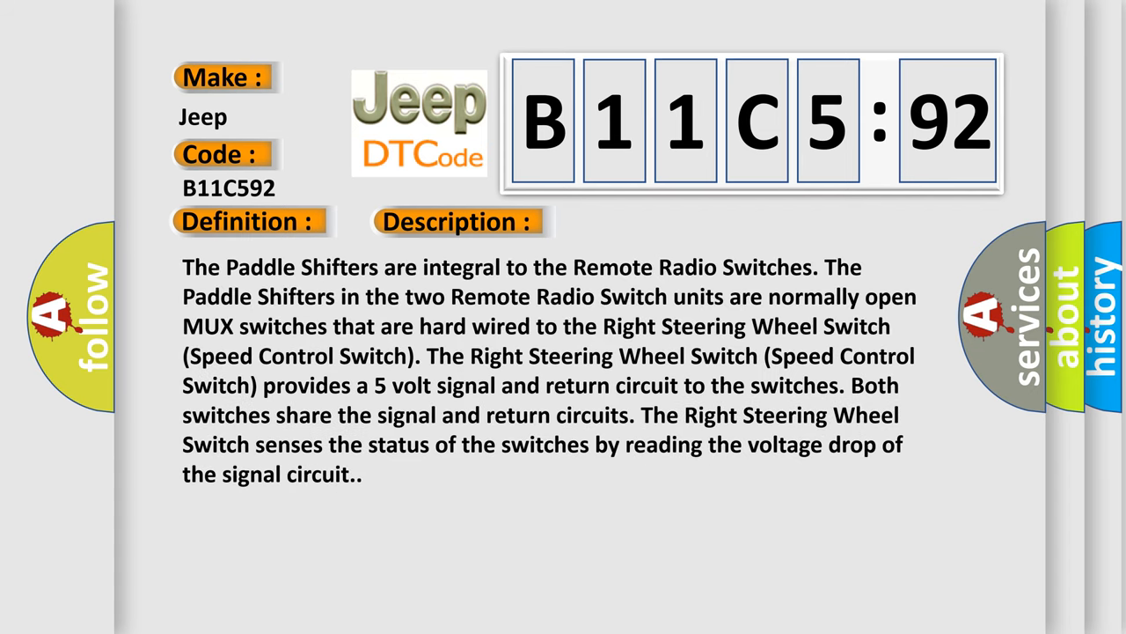